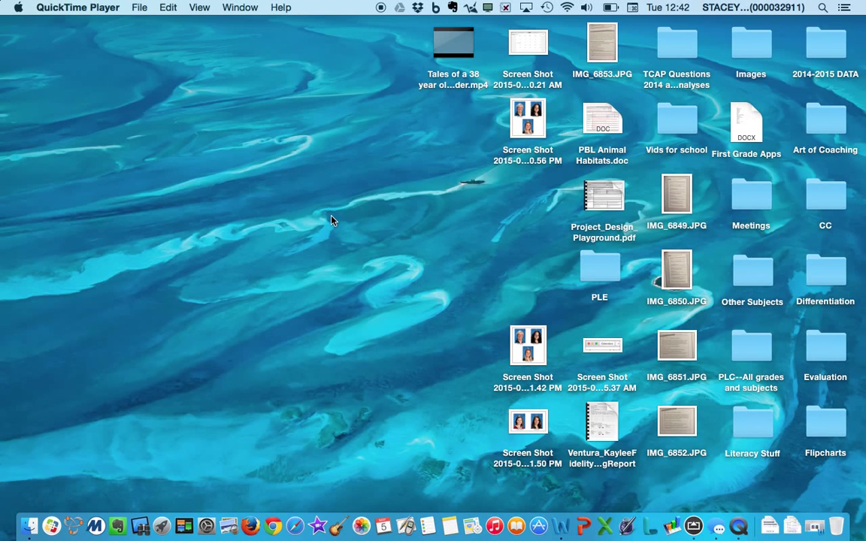
mouse_move(451, 301)
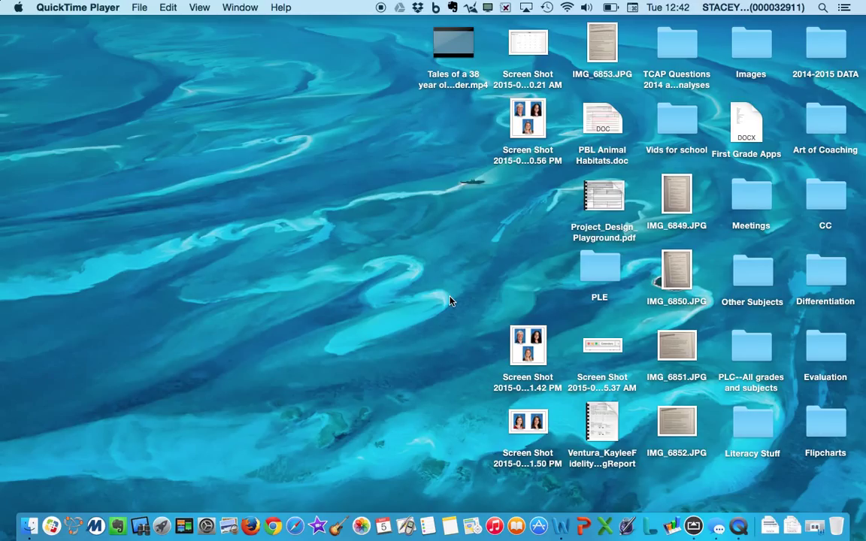
mouse_move(478, 439)
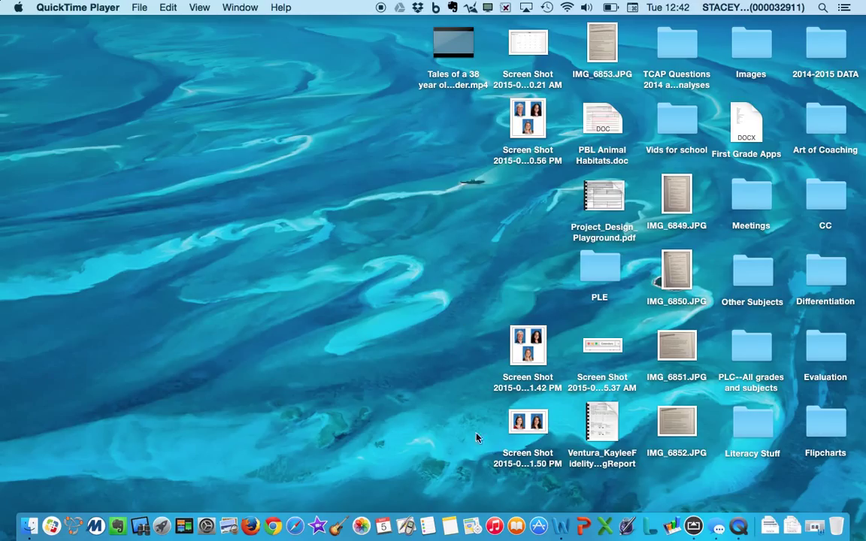
mouse_move(242, 370)
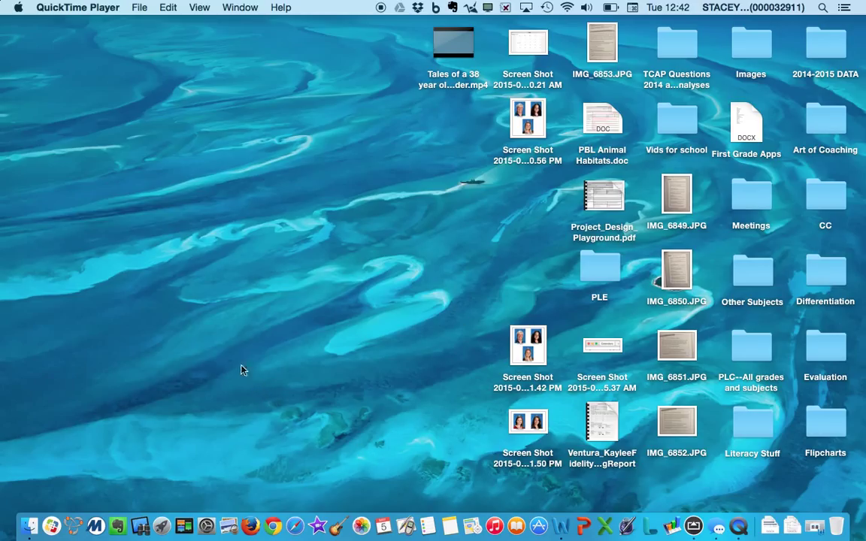
mouse_move(317, 525)
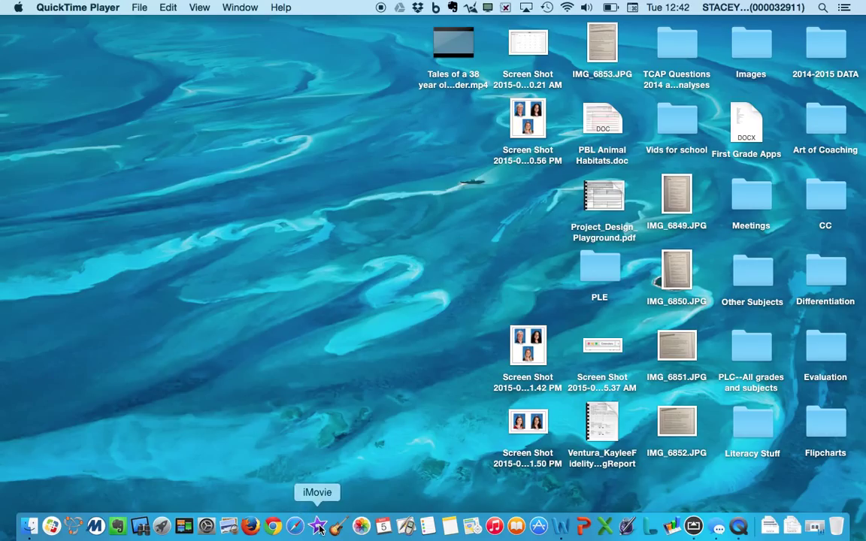
mouse_move(292, 363)
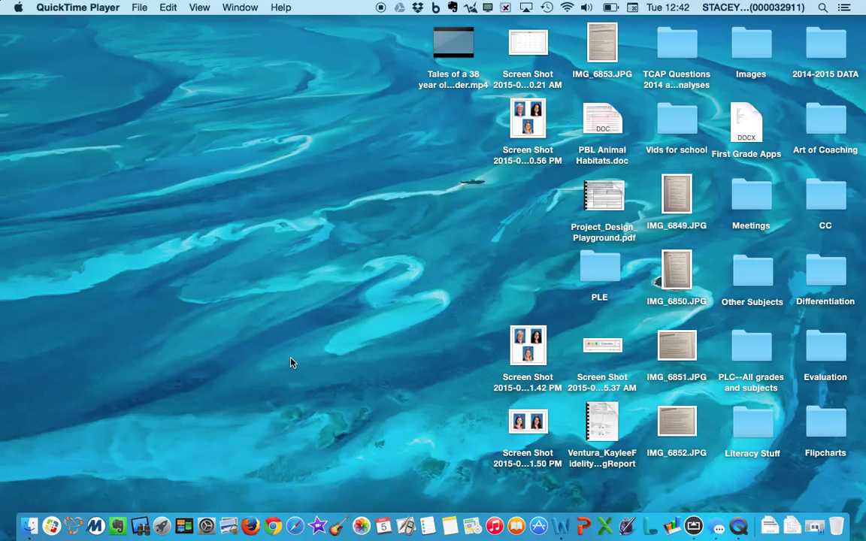
mouse_move(163, 526)
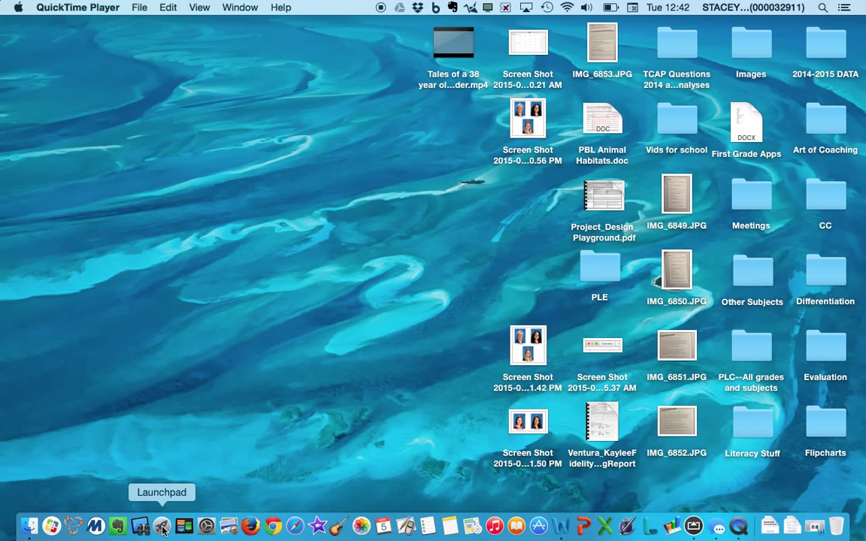
Launch iMovie from the Launchpad grid of applications
click(163, 526)
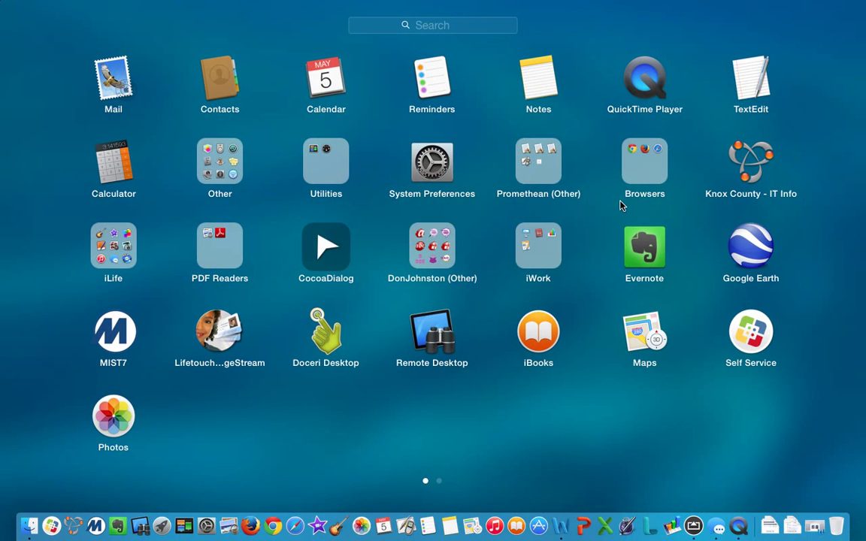
scroll(right, 3)
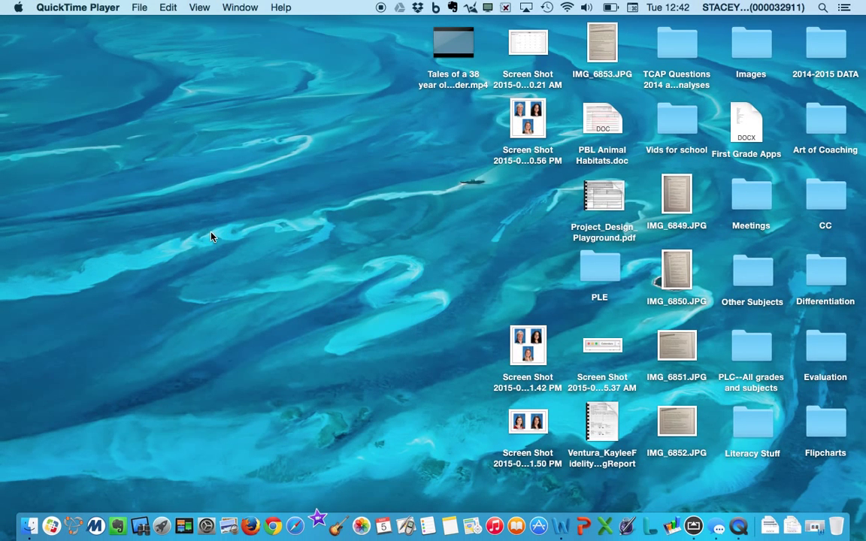
mouse_move(445, 339)
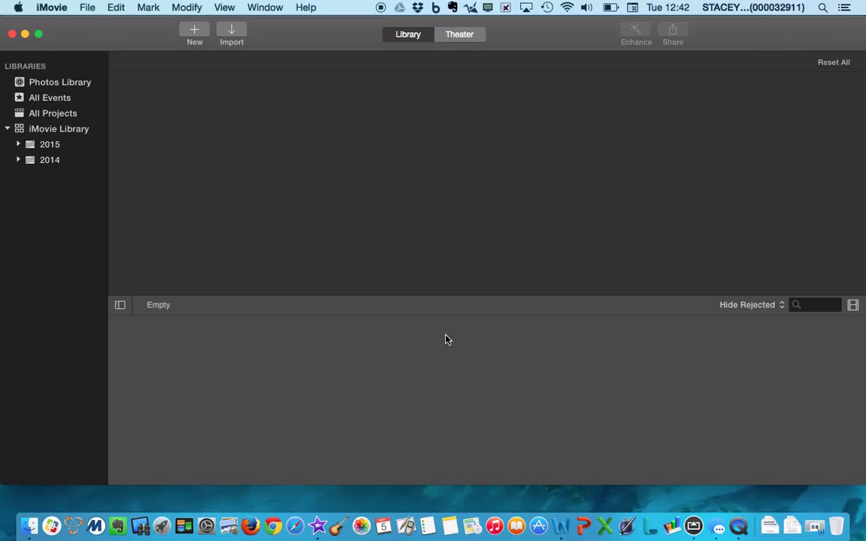
Show the Photos Library and the existing 'Tales of a 38 year old 4th grader' trailer
click(60, 82)
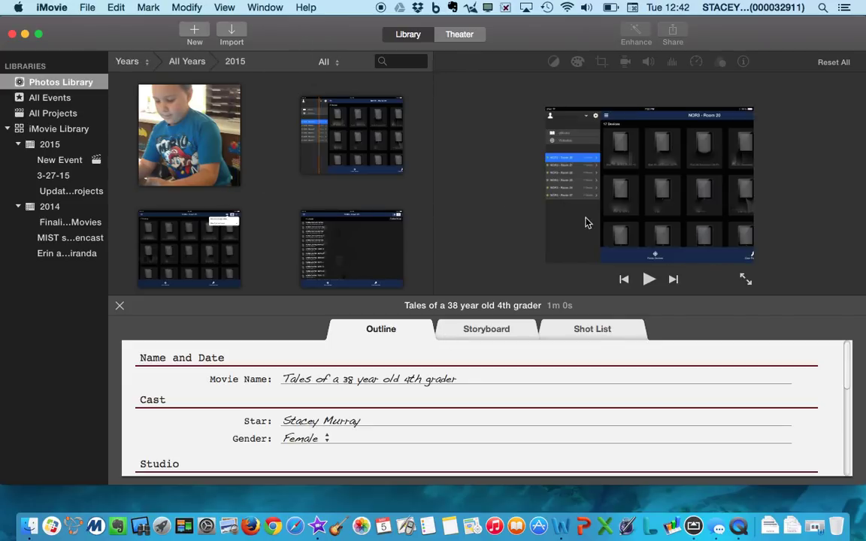
mouse_move(553, 154)
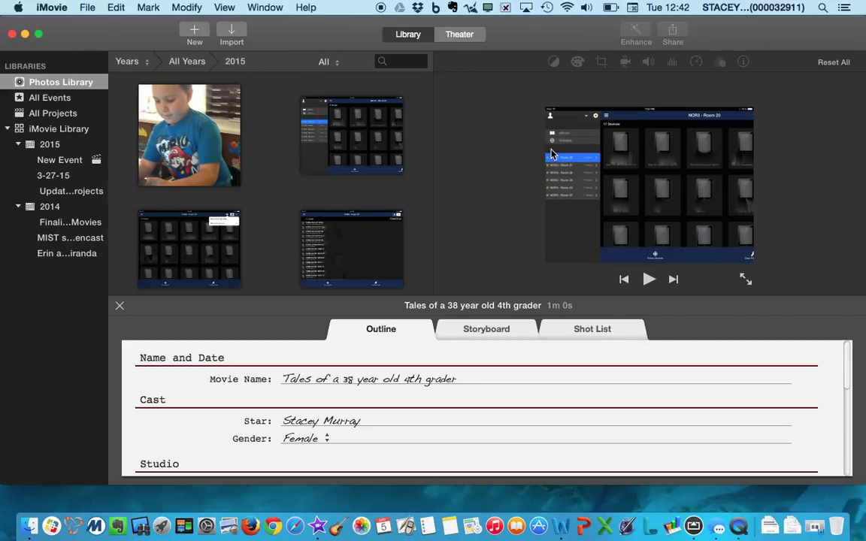
mouse_move(311, 24)
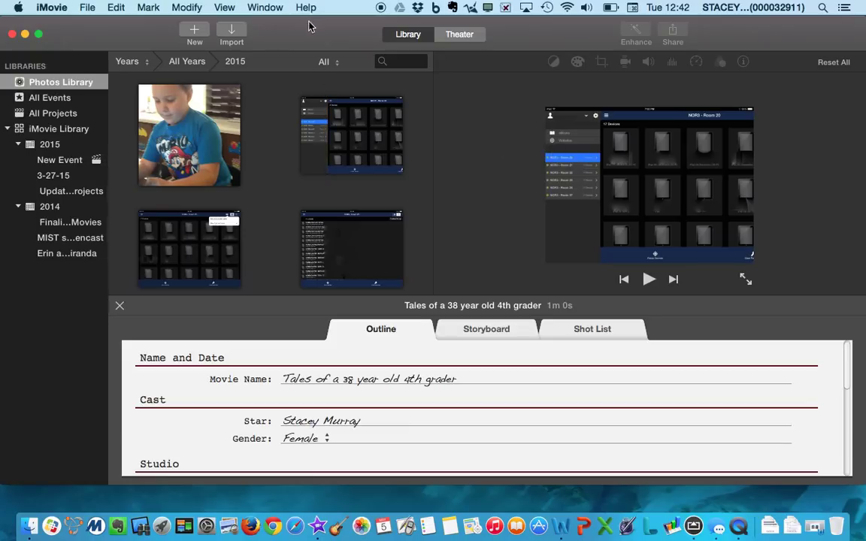
mouse_move(167, 32)
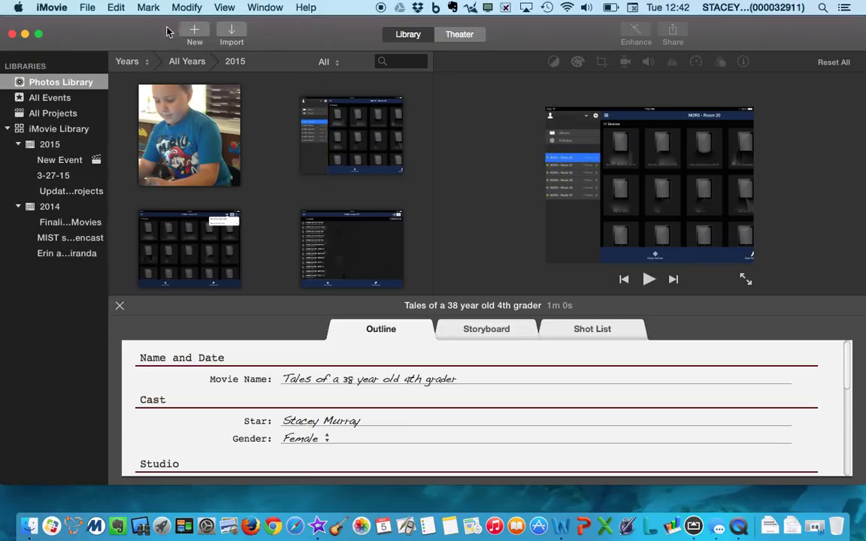
mouse_move(196, 33)
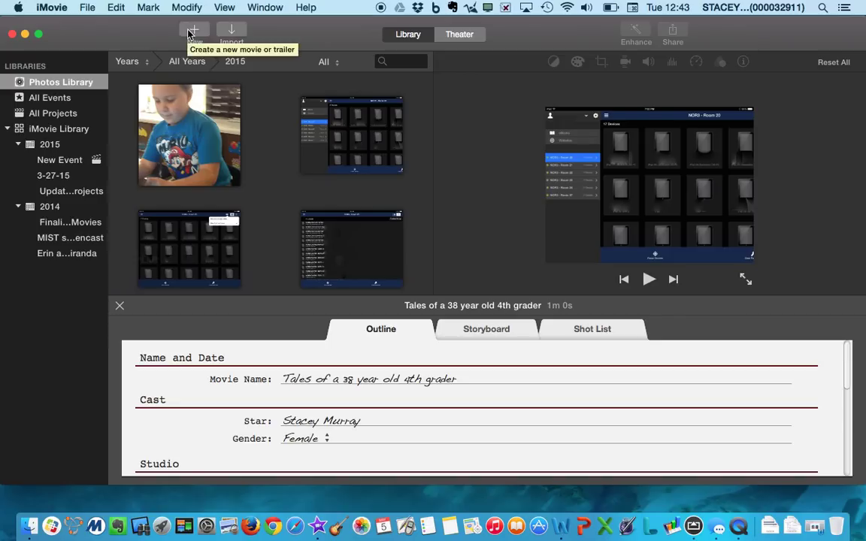
Start a new project and choose Trailer to reach the template chooser
click(193, 33)
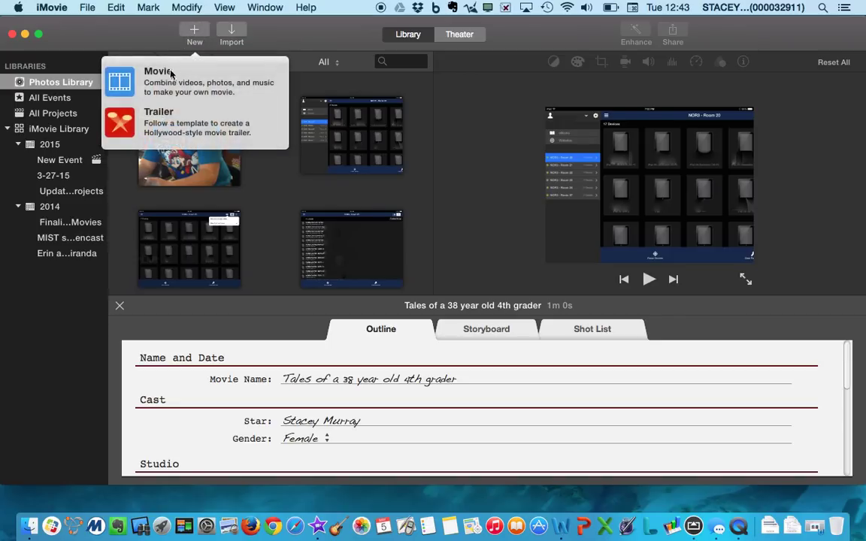
mouse_move(124, 127)
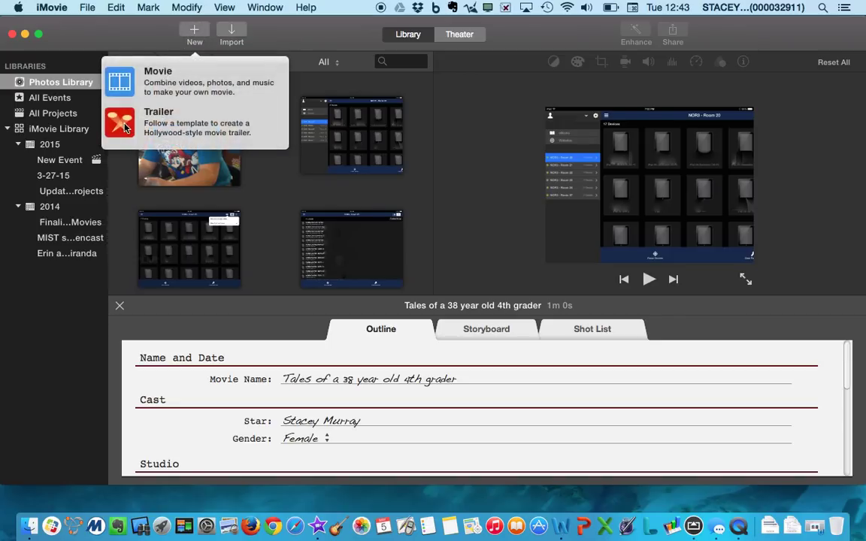
mouse_move(188, 122)
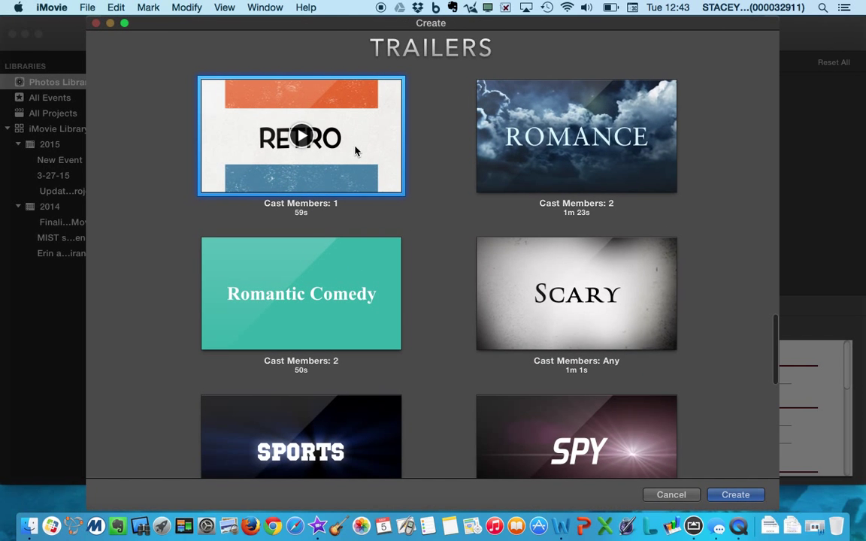
Browse the trailer templates, scrolling through Retro, Romance, Scary, Sports and others
scroll(down, 3)
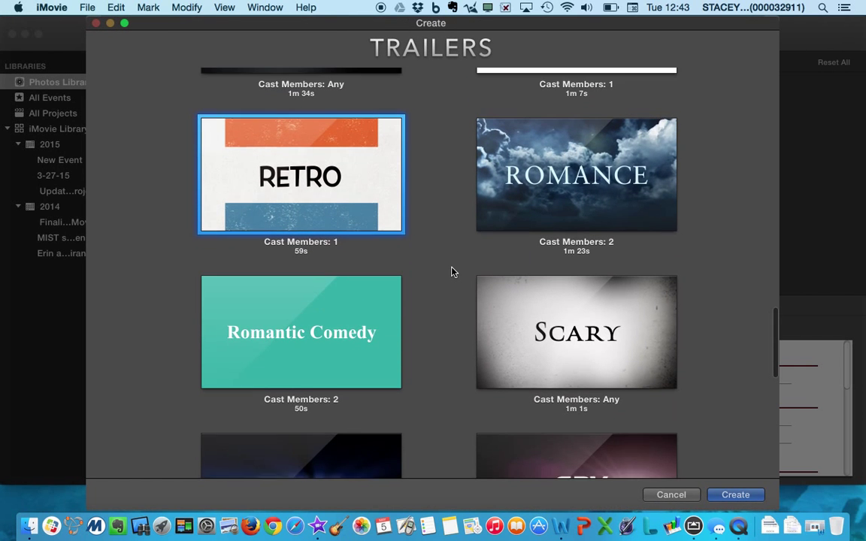
scroll(down, 3)
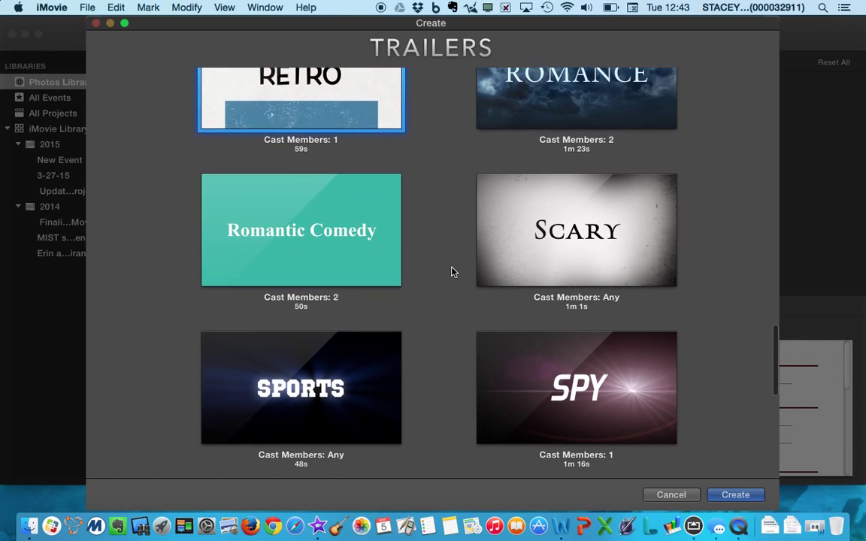
scroll(down, 3)
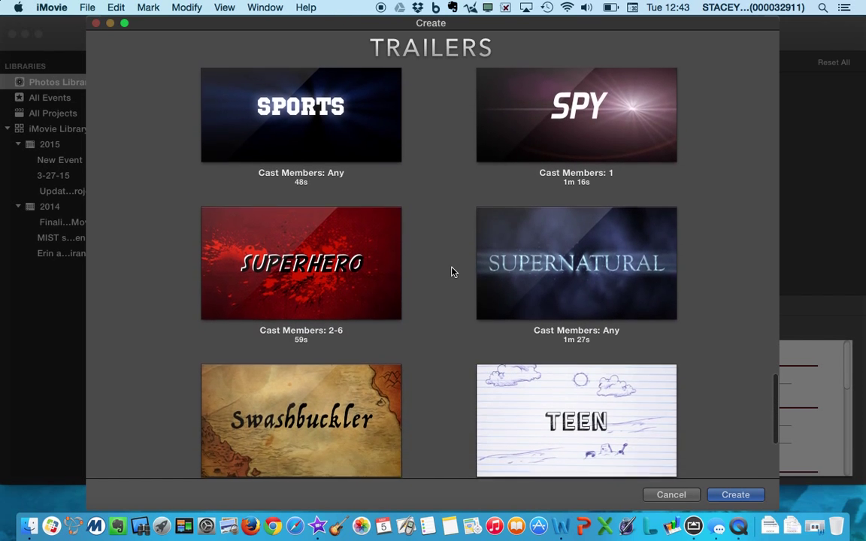
scroll(down, 3)
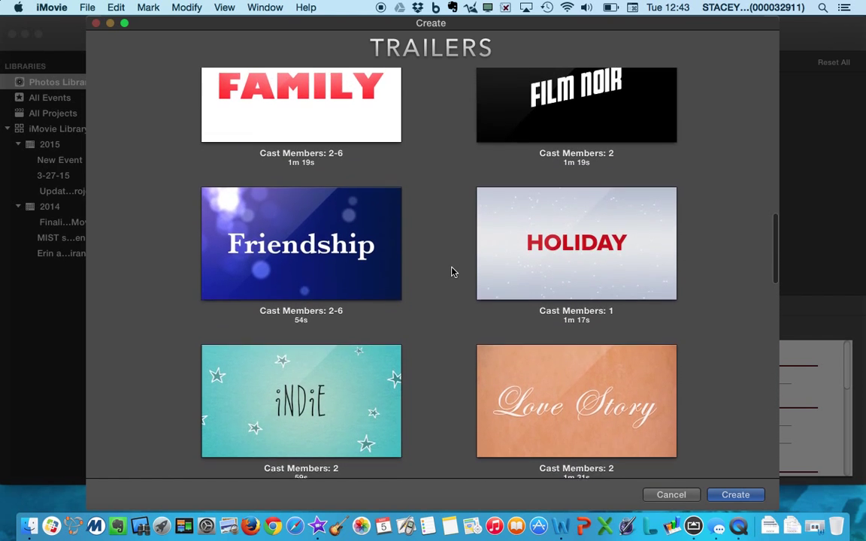
scroll(up, 3)
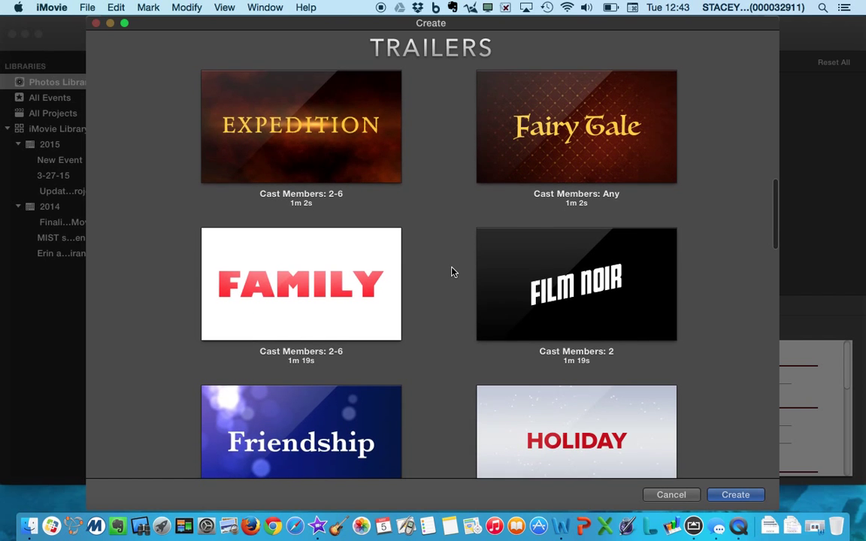
scroll(down, 3)
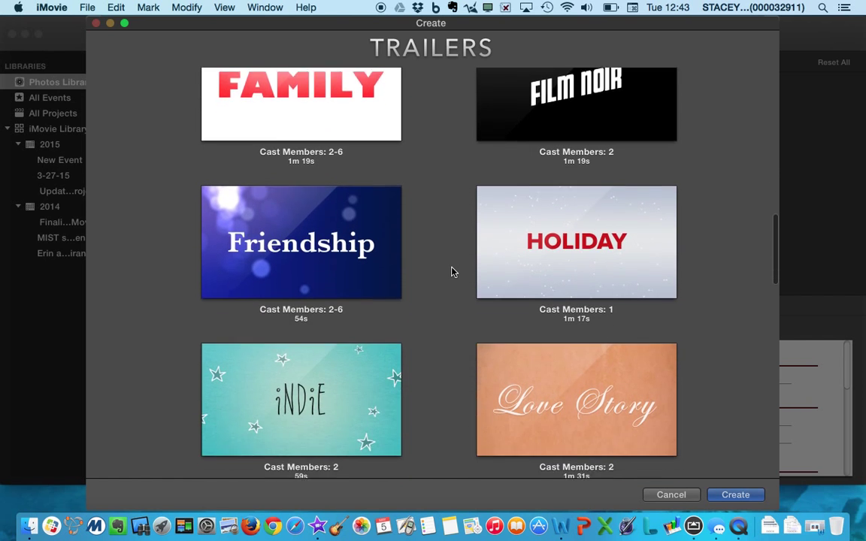
scroll(down, 3)
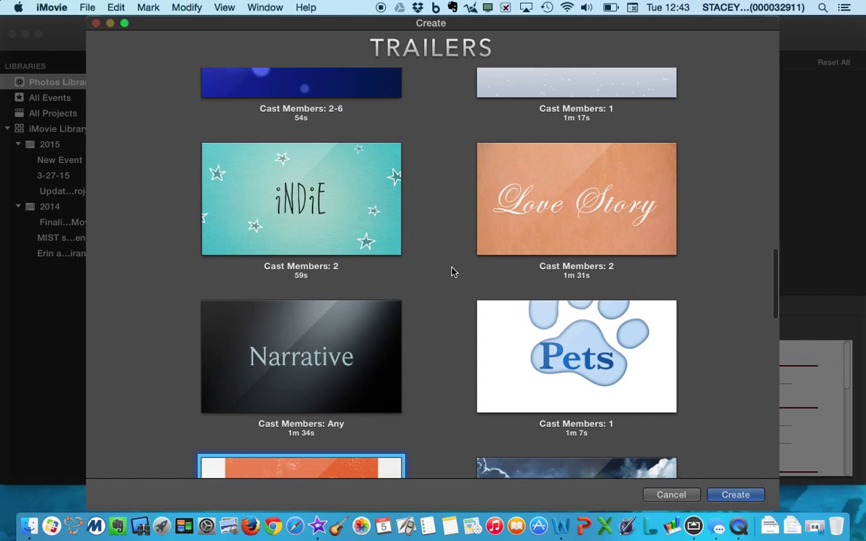
scroll(up, 3)
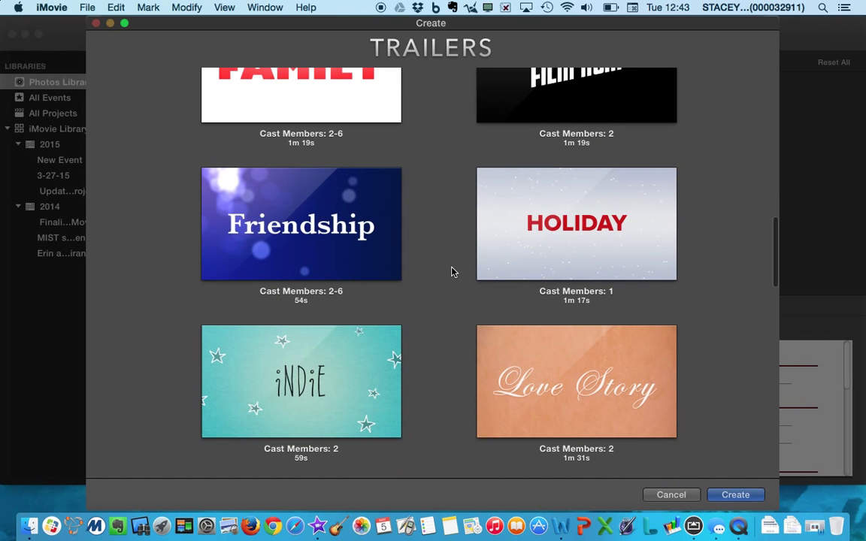
scroll(up, 3)
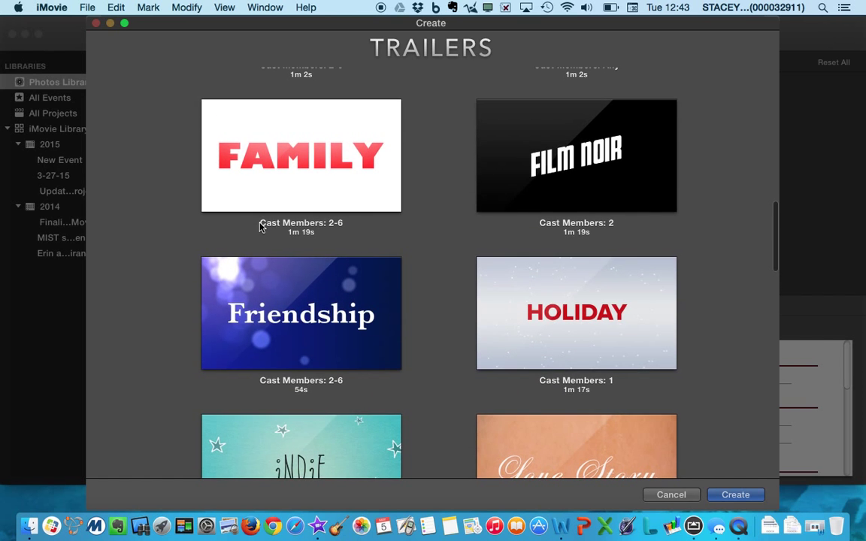
scroll(up, 3)
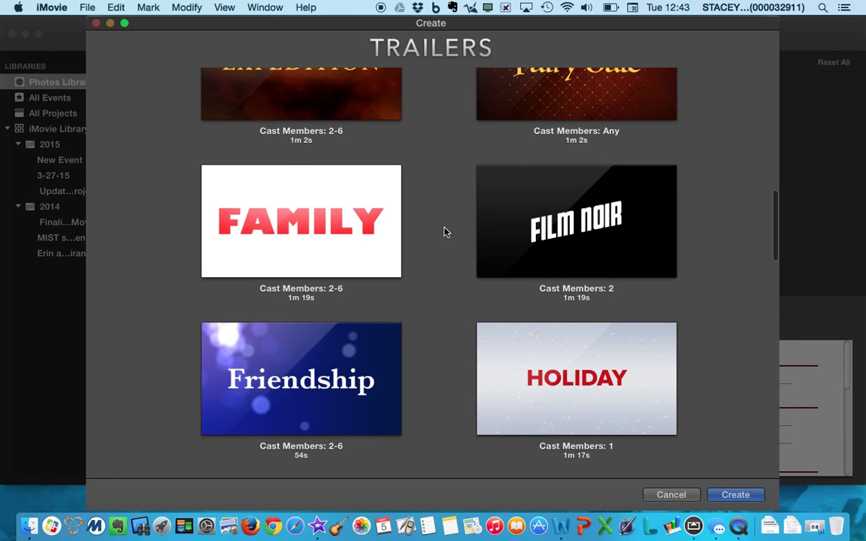
scroll(down, 3)
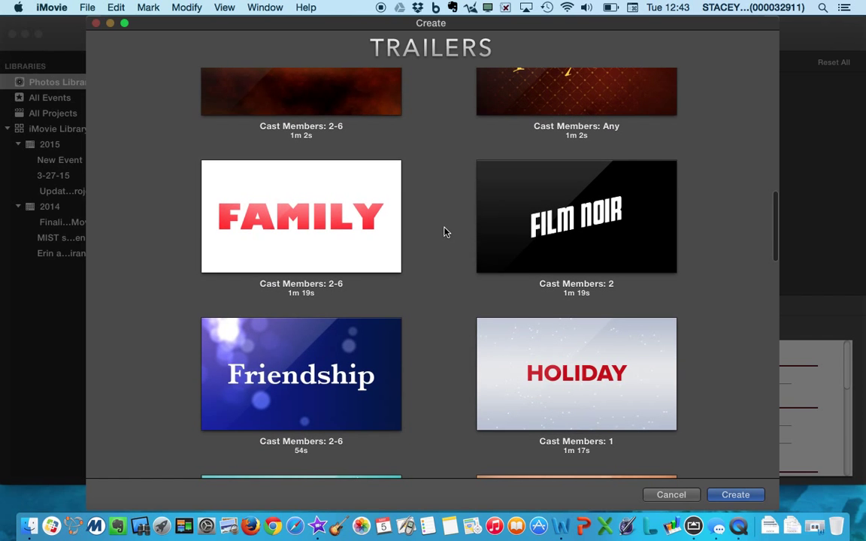
scroll(down, 3)
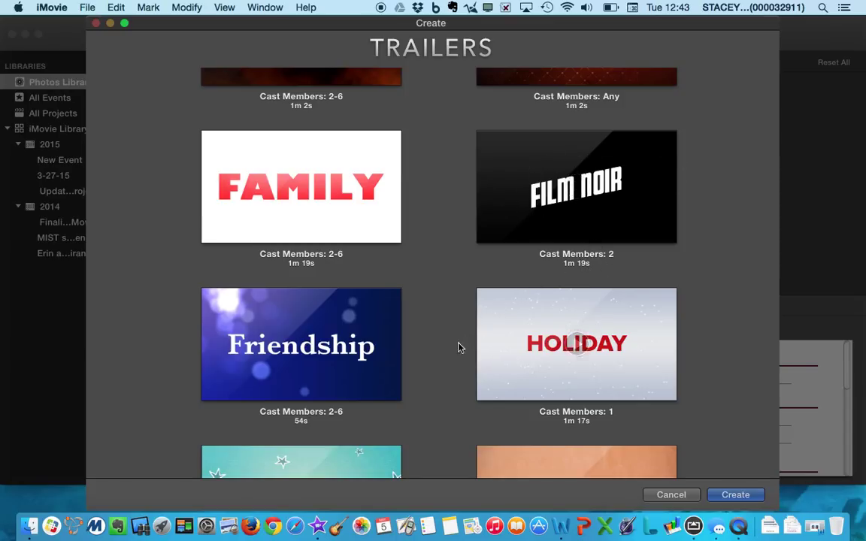
mouse_move(451, 353)
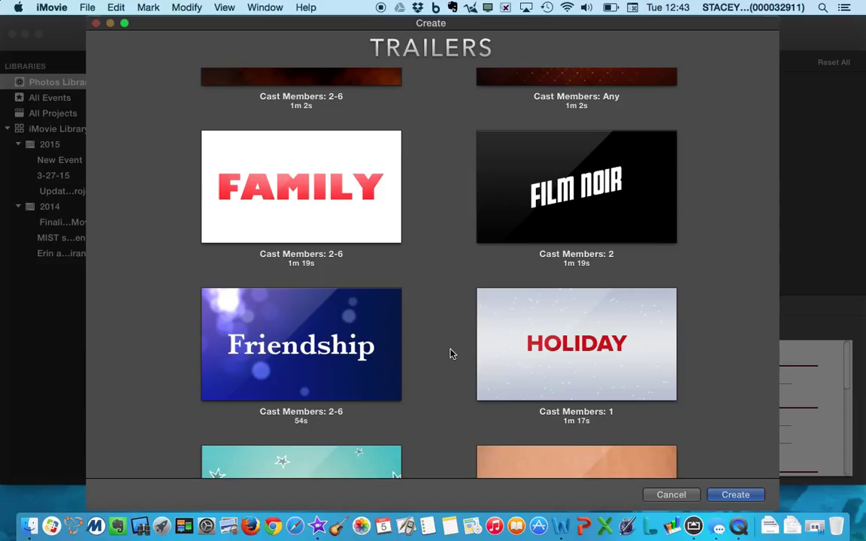
Choose the Spy trailer template (one cast member, 1m 16s)
scroll(down, 3)
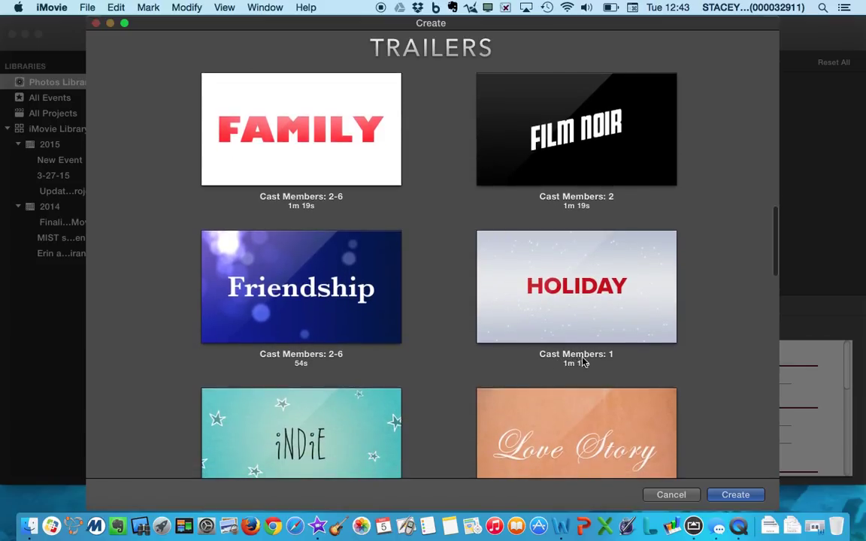
scroll(down, 3)
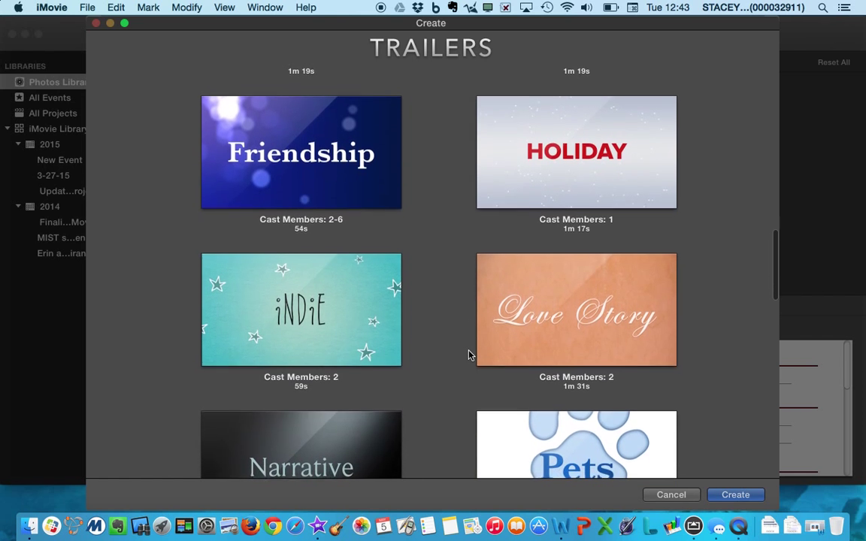
scroll(down, 3)
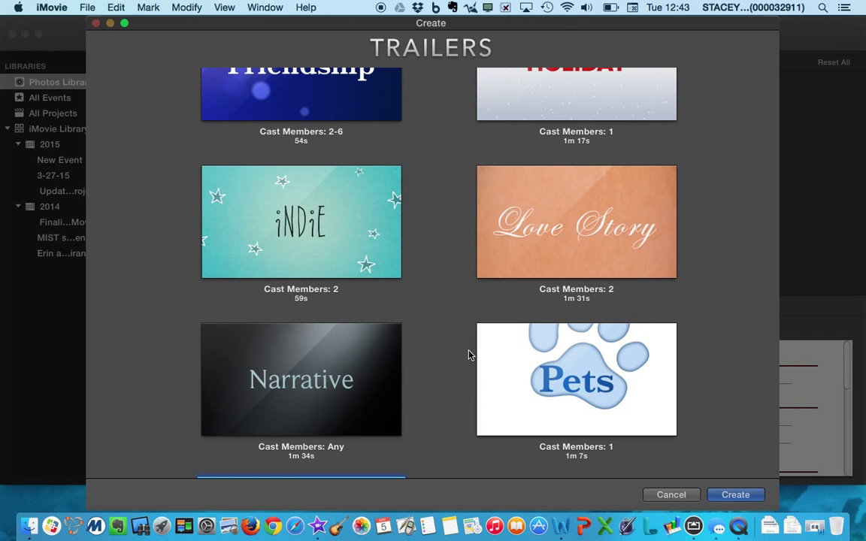
scroll(down, 3)
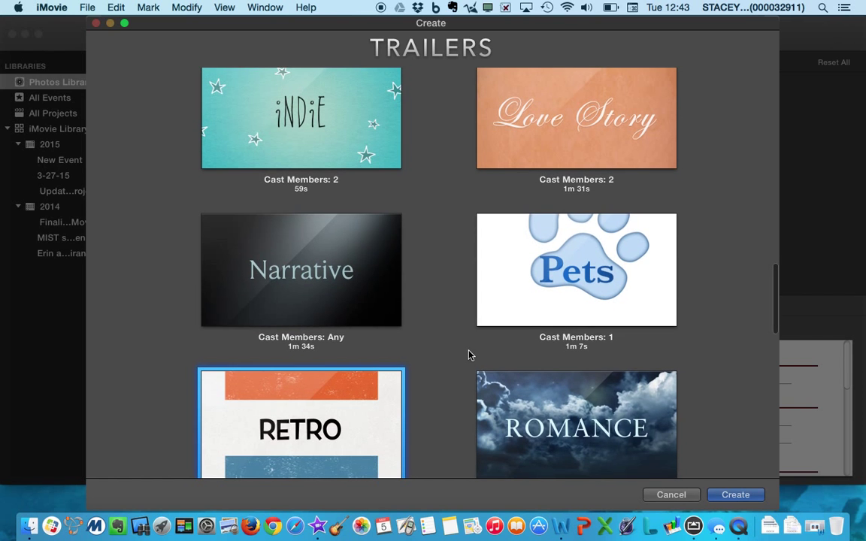
scroll(down, 3)
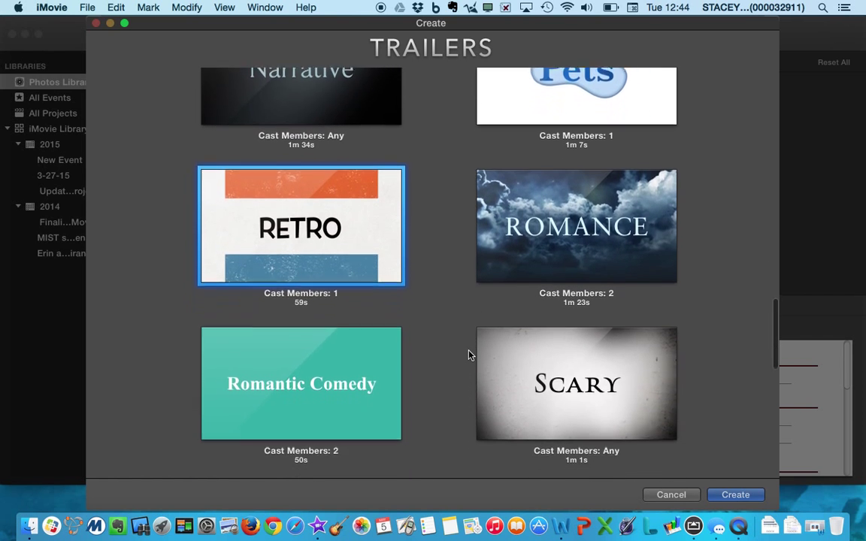
scroll(down, 3)
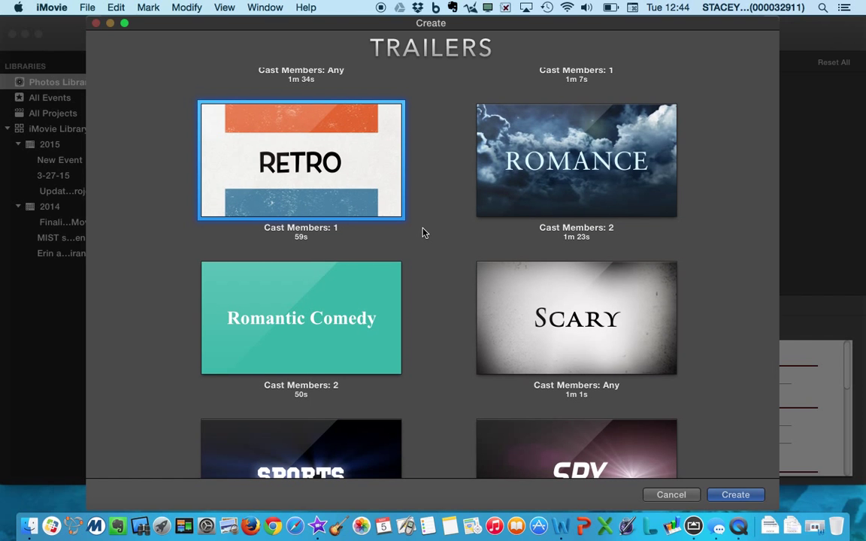
scroll(down, 3)
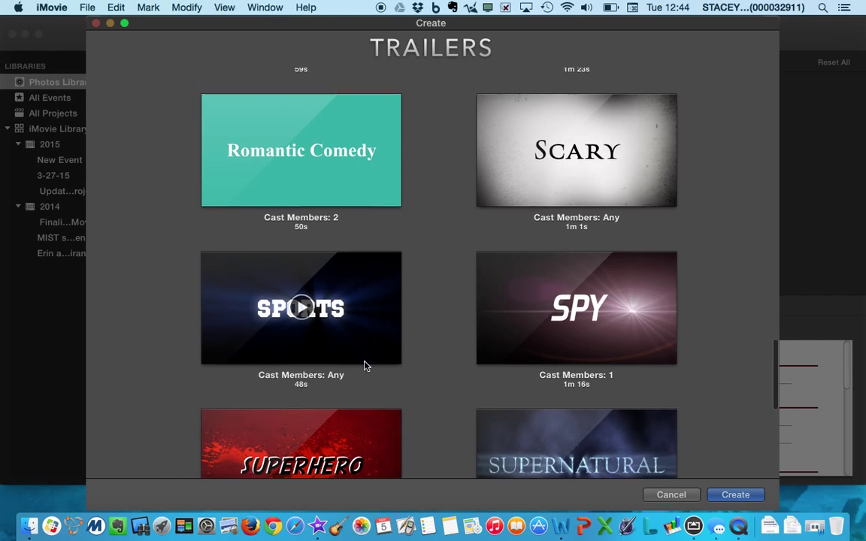
click(576, 307)
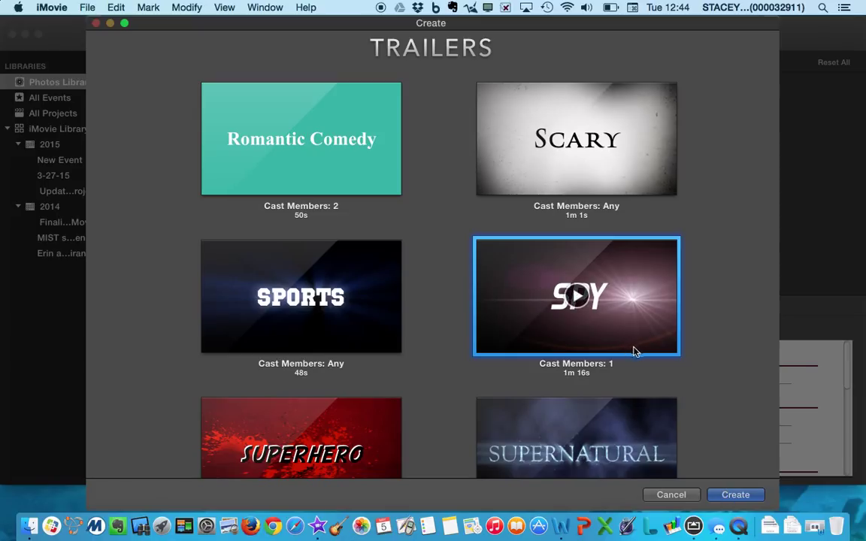
mouse_move(649, 379)
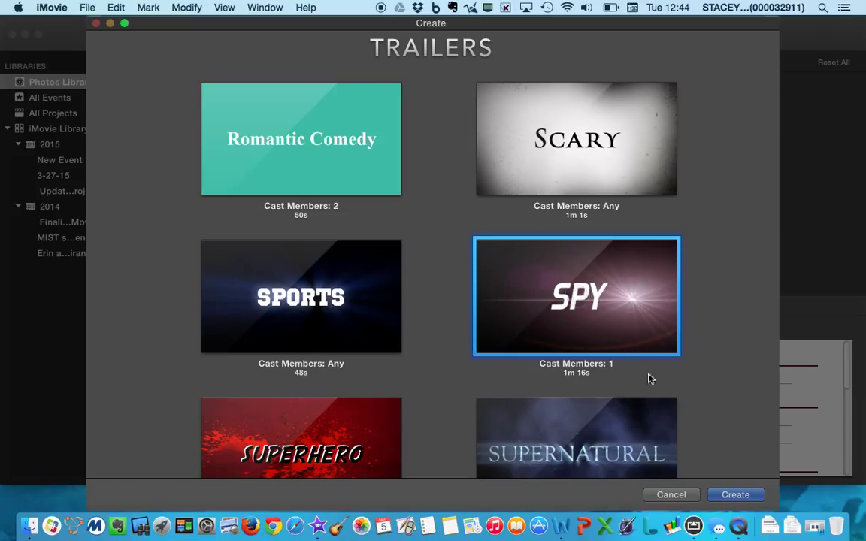
mouse_move(735, 495)
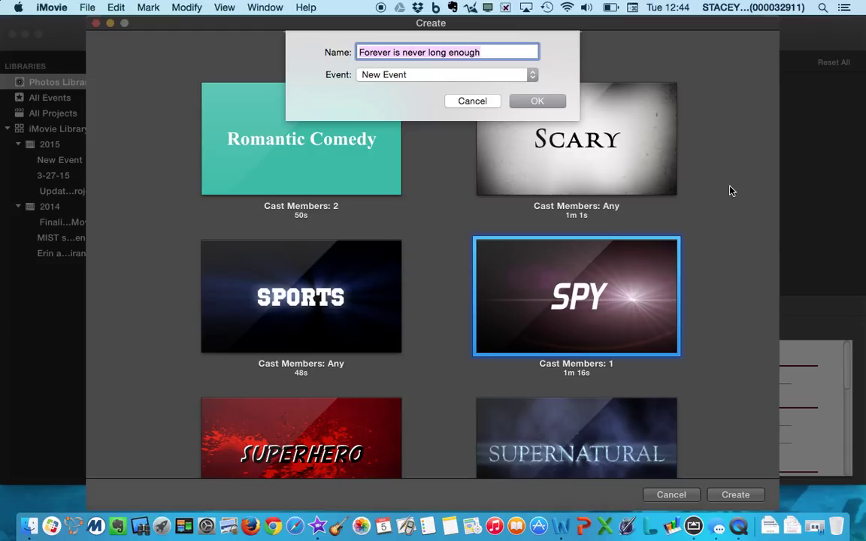
Name the new Spy trailer project 'Stacey Murray' and create it
text(Sta)
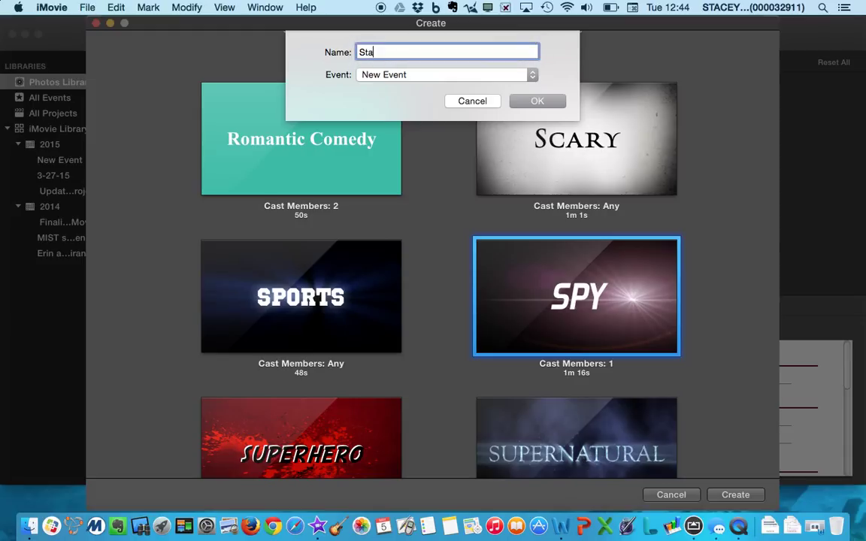
text(cey Murray)
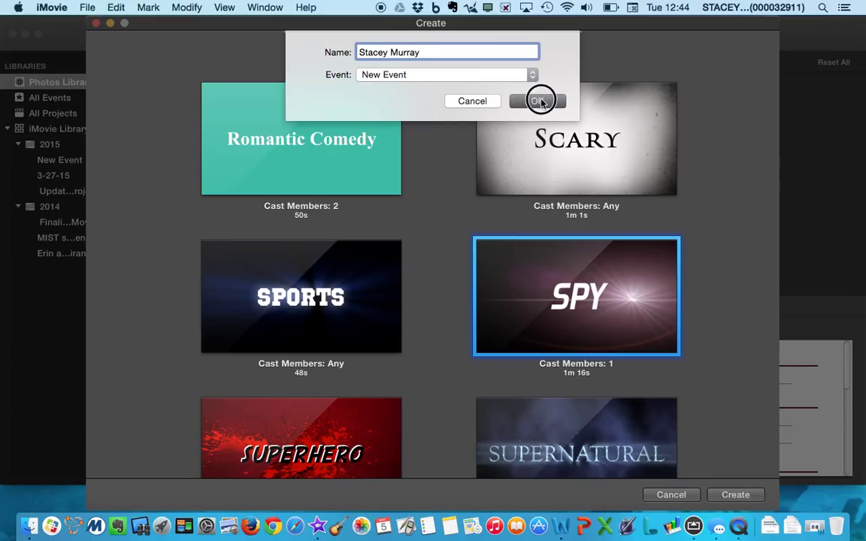
click(538, 101)
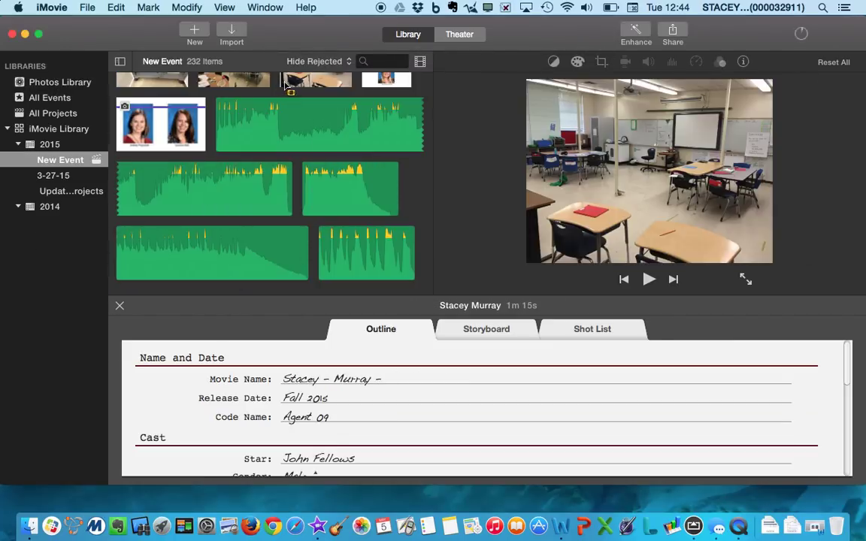
mouse_move(409, 267)
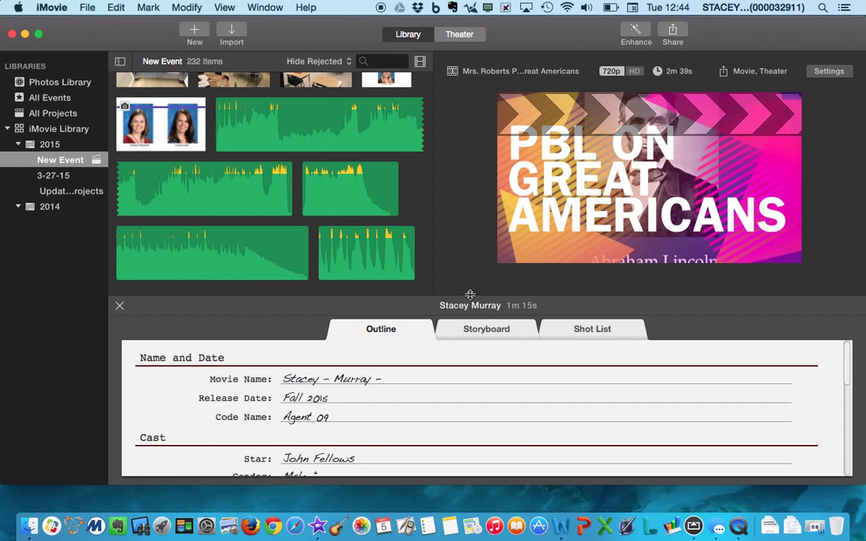
mouse_move(379, 337)
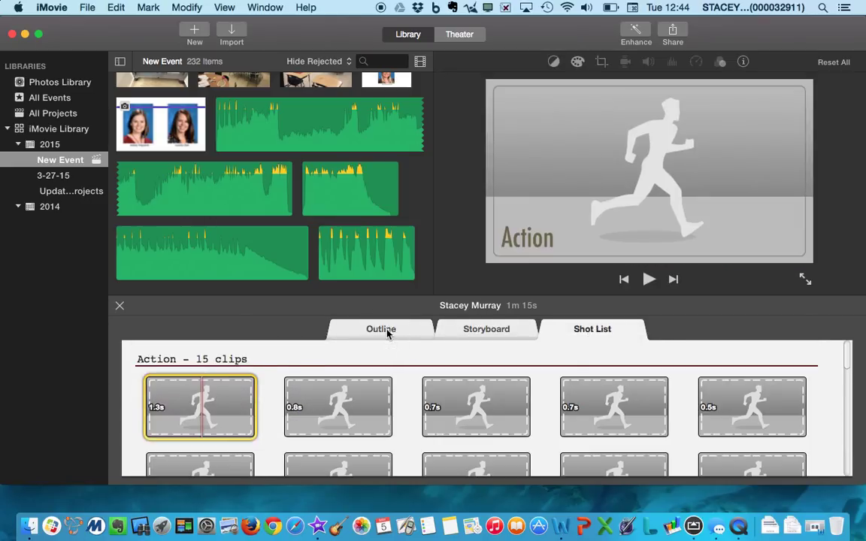
click(381, 327)
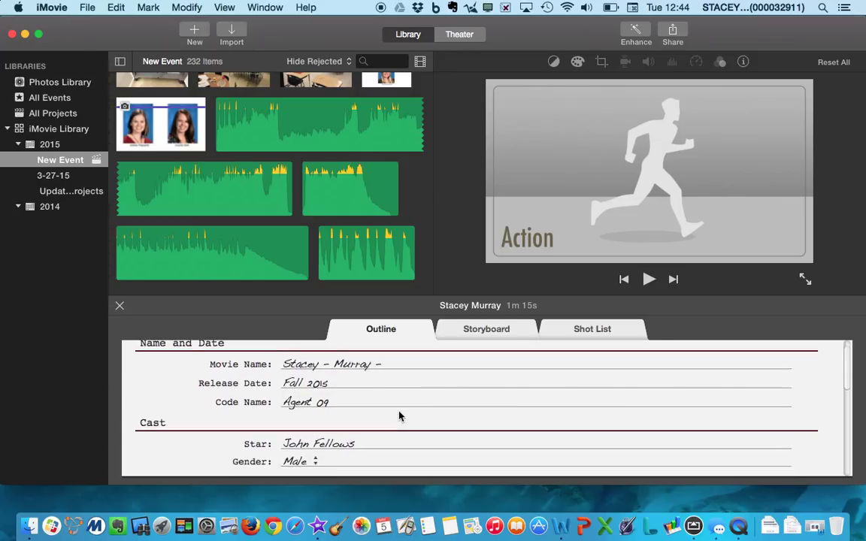
scroll(down, 3)
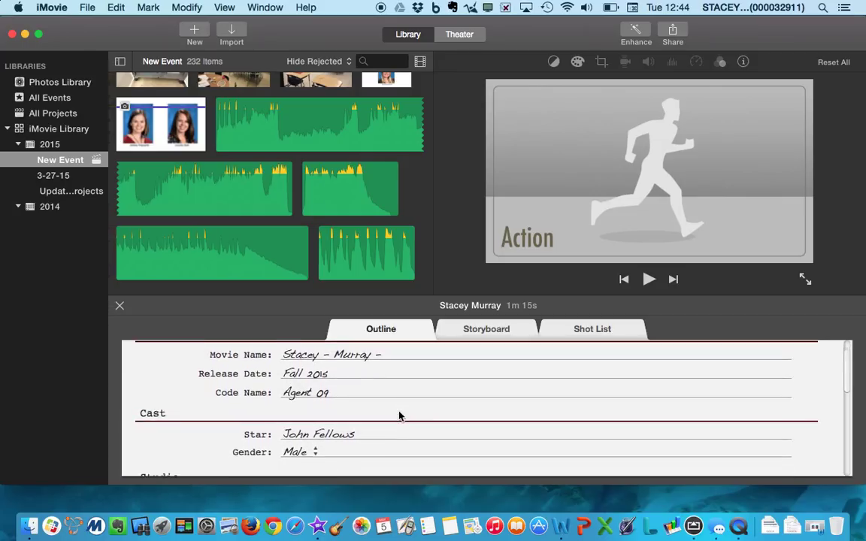
scroll(up, 3)
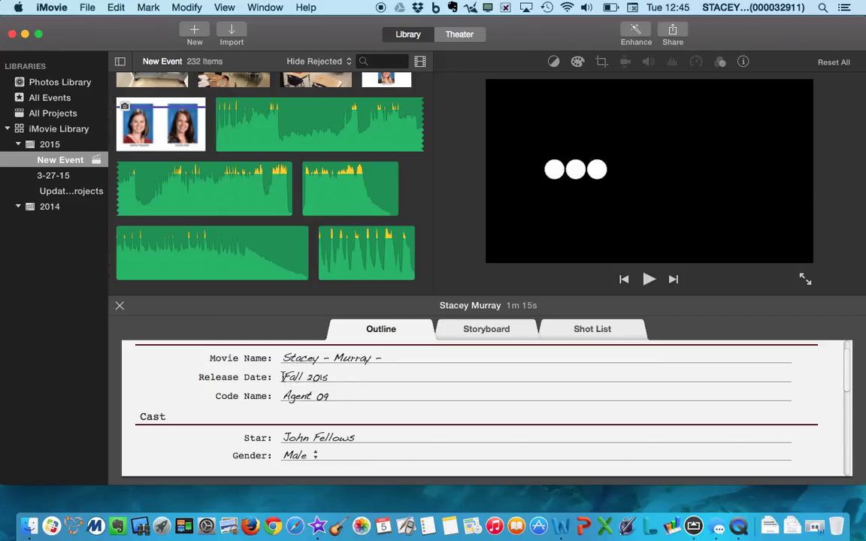
mouse_move(304, 376)
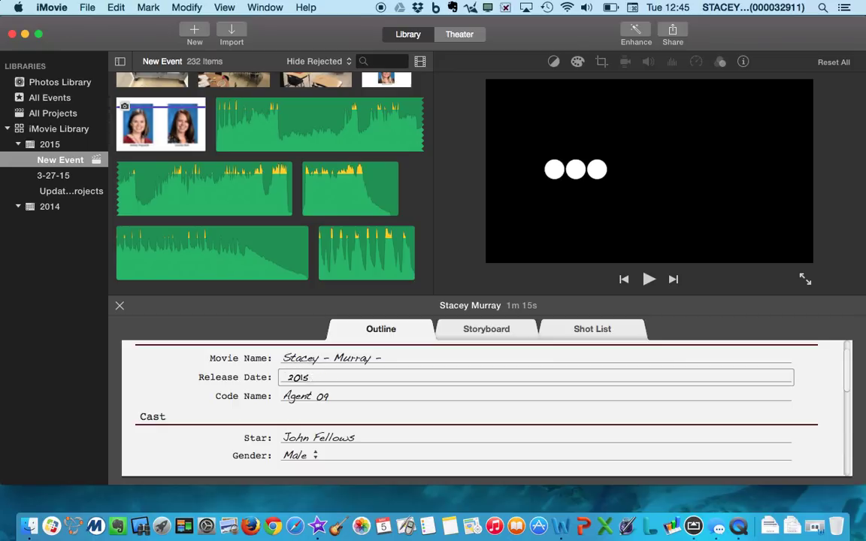
Change the Outline release date from Fall 2016 to Spring 2016
text(Spring)
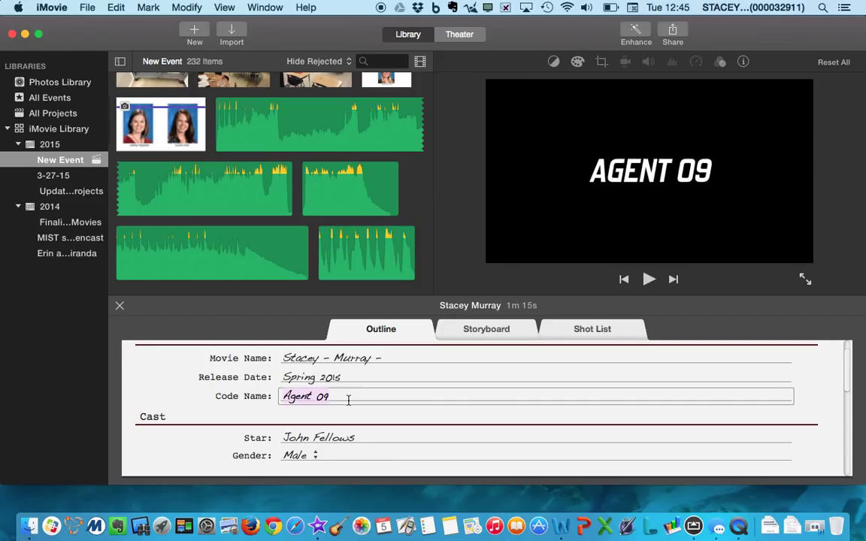
scroll(down, 3)
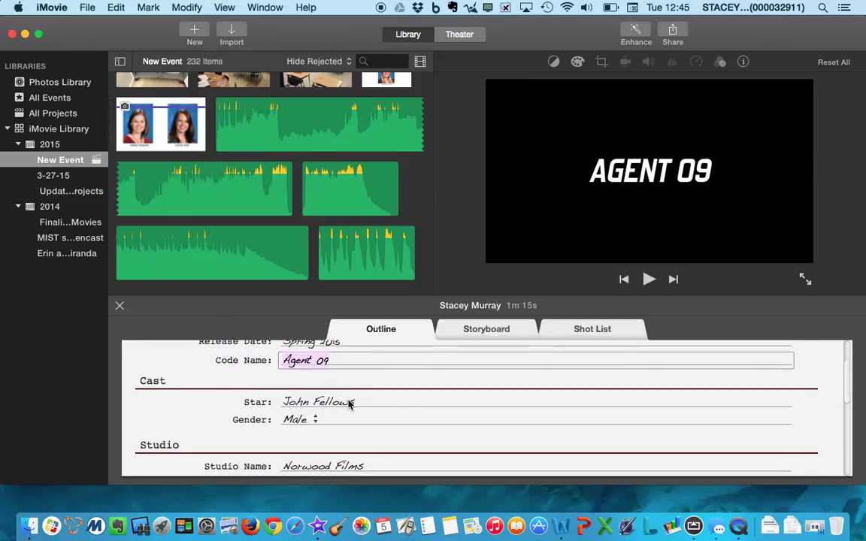
scroll(down, 3)
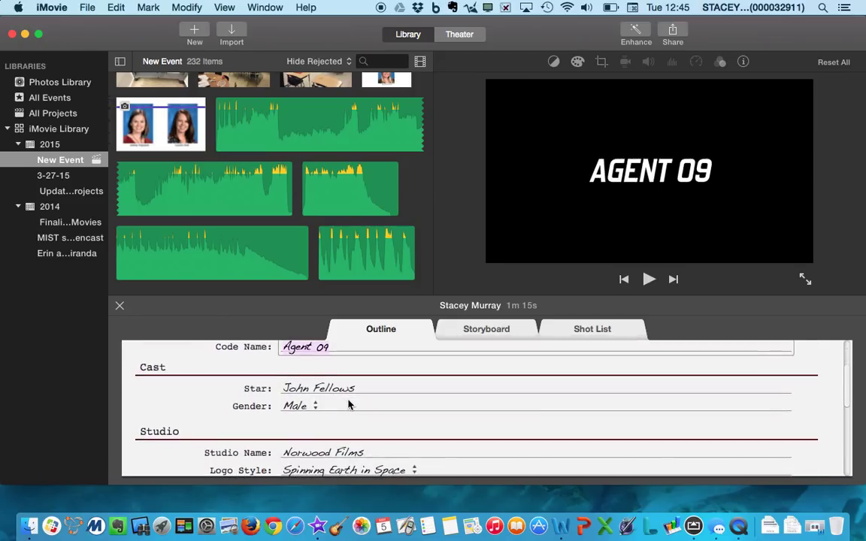
scroll(down, 3)
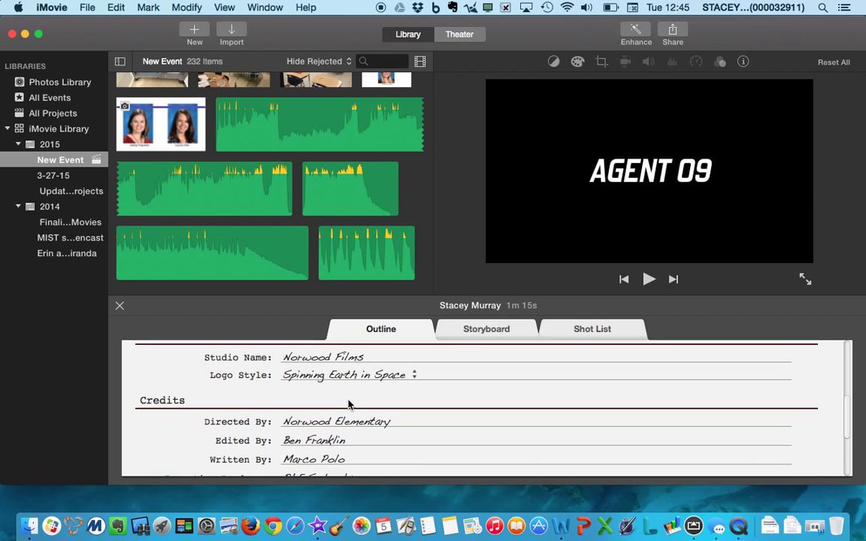
scroll(down, 3)
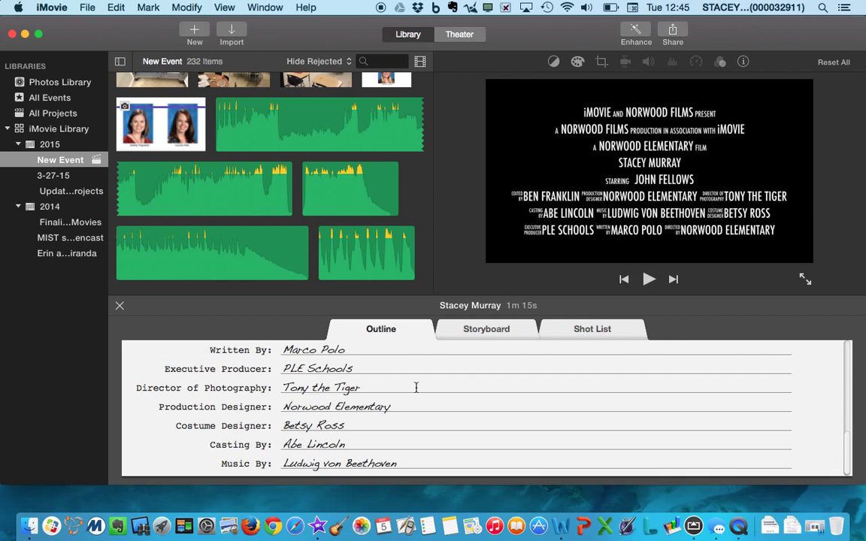
scroll(up, 3)
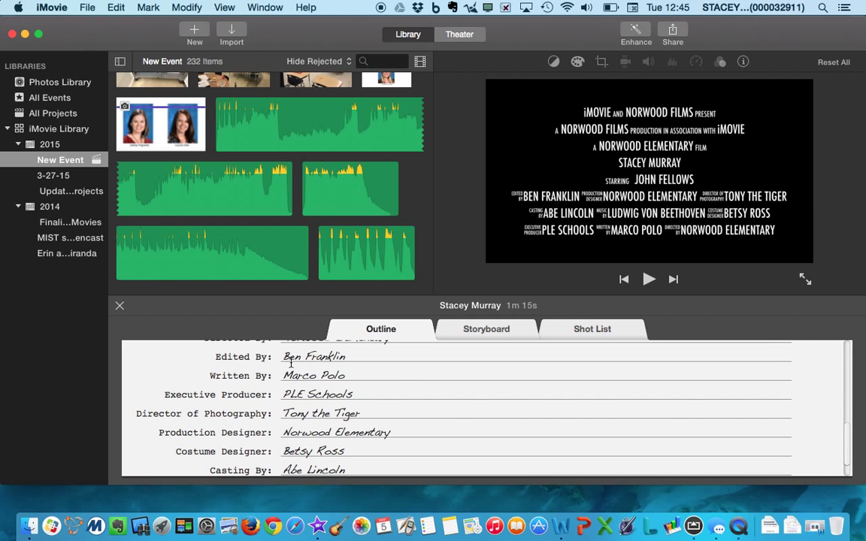
scroll(down, 3)
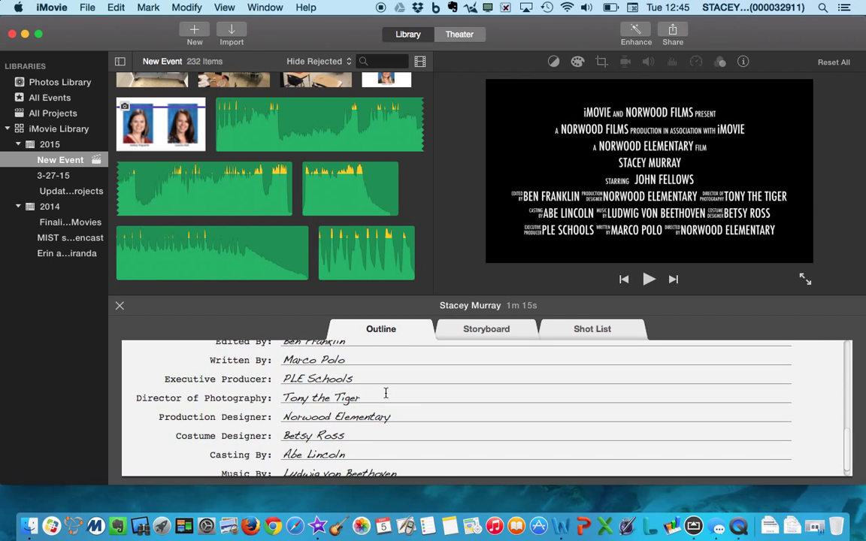
scroll(down, 3)
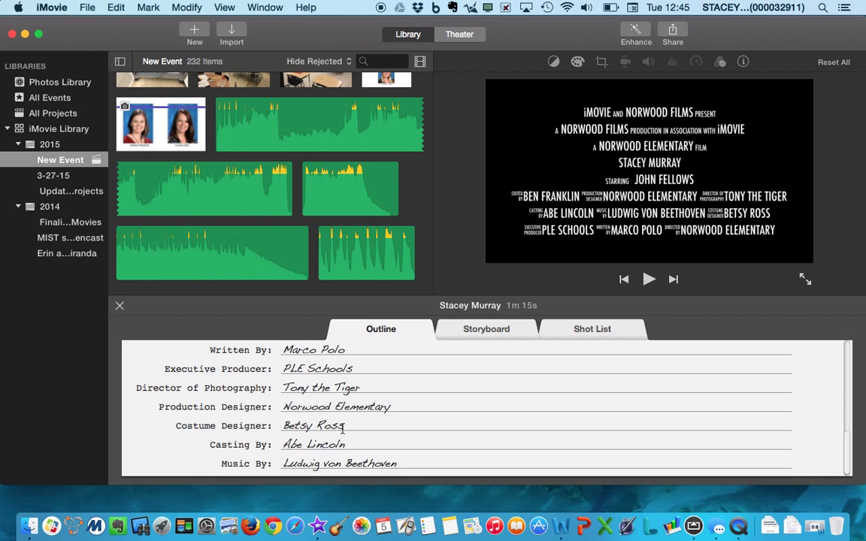
scroll(up, 3)
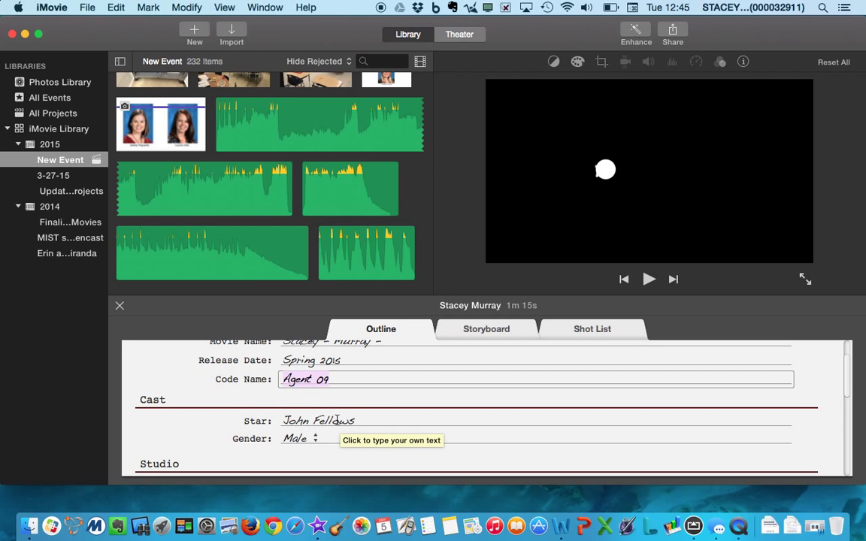
scroll(down, 3)
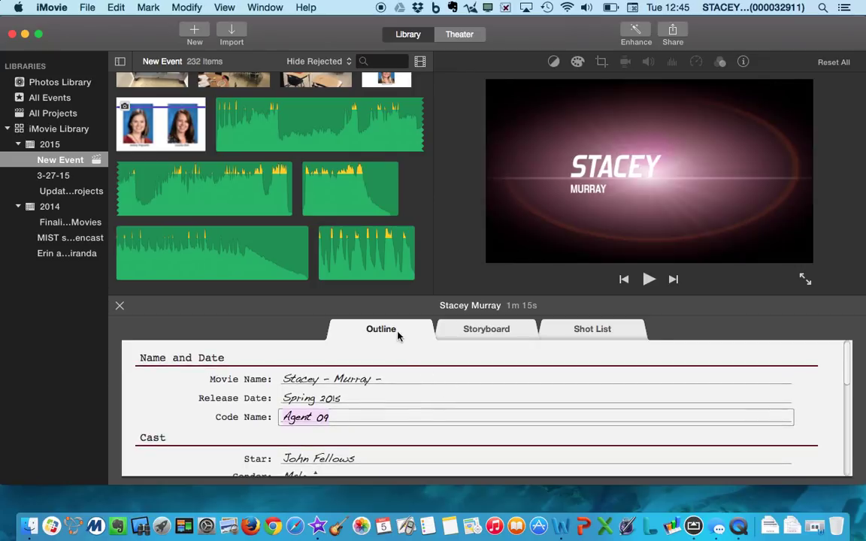
mouse_move(363, 343)
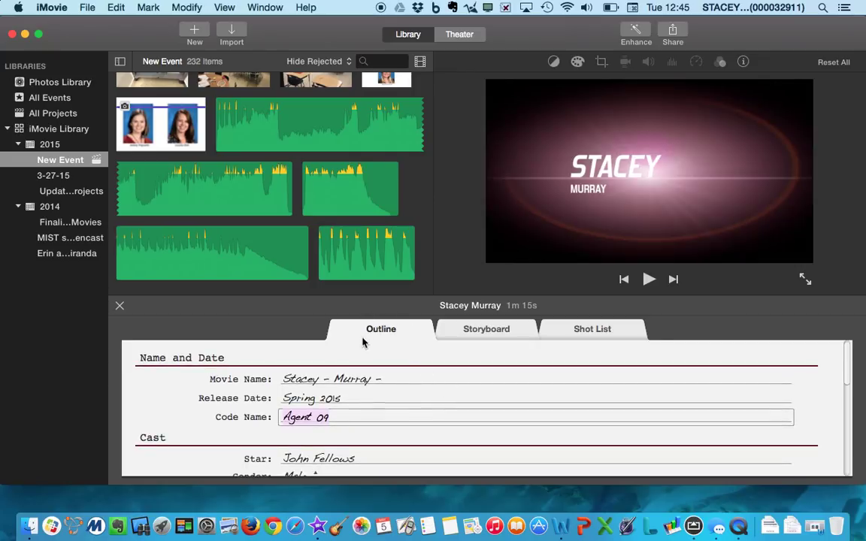
mouse_move(399, 332)
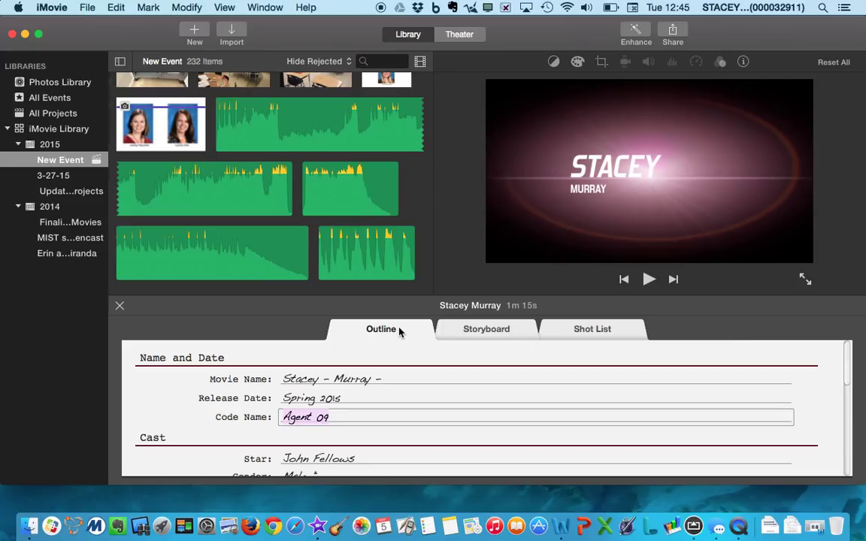